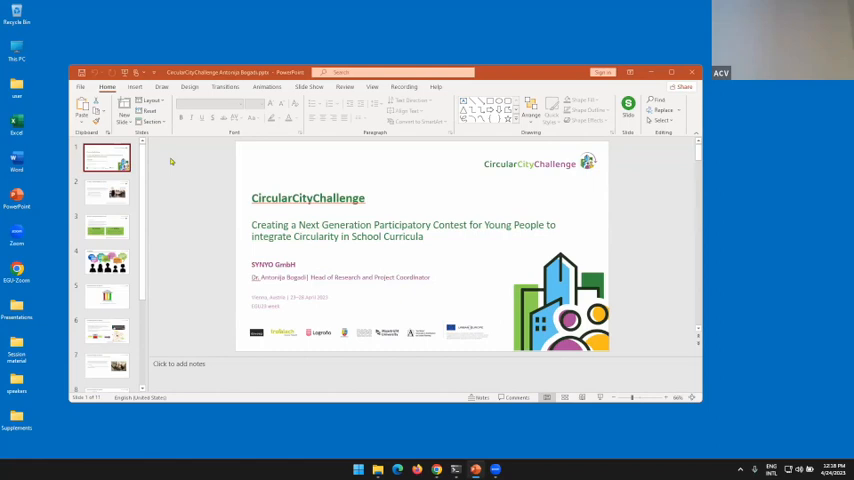
{"action": "mouse_move", "coordinate": [566, 411]}
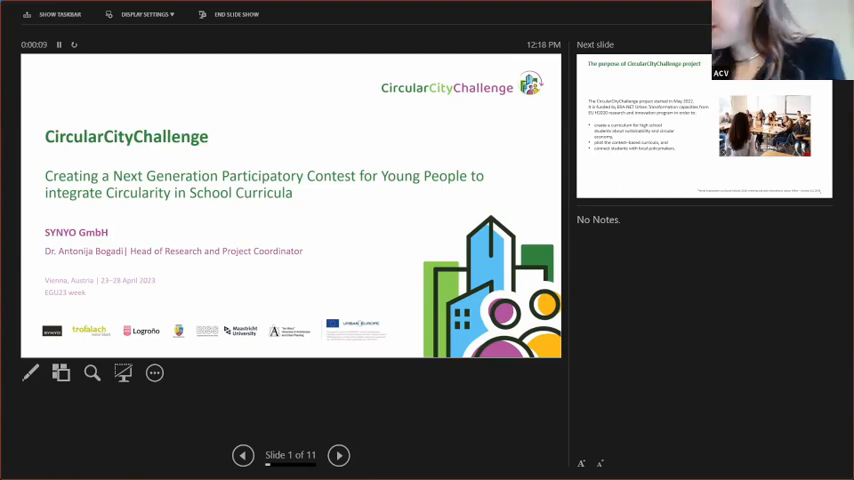
Step: Step forward one slide, then back to slide 2 on the May 2022 start and funding
{"action": "left_click", "coordinate": [338, 455]}
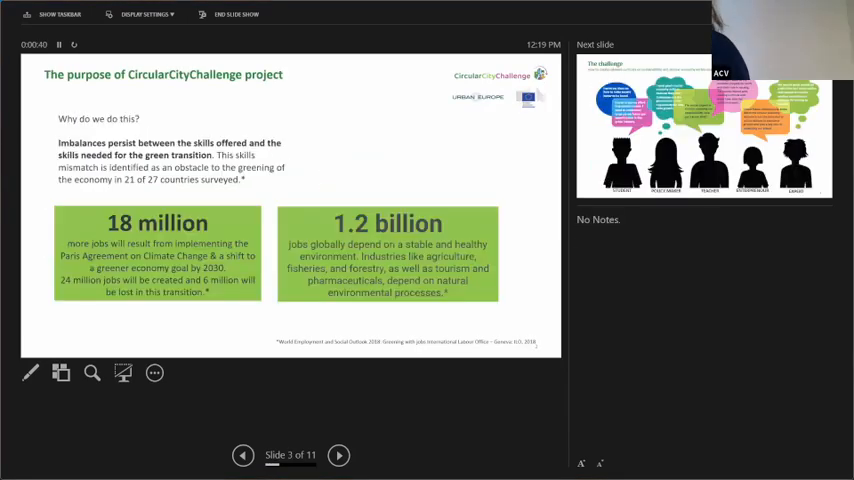
{"action": "left_click", "coordinate": [242, 455]}
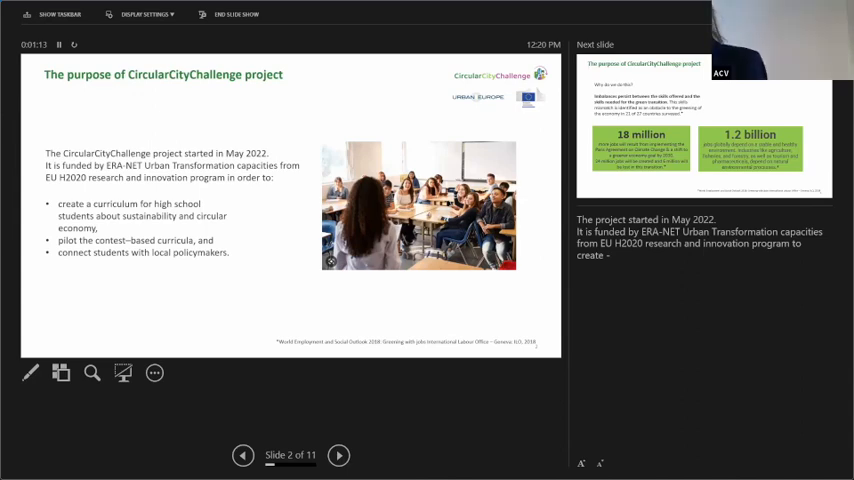
Step: Advance to slide 4 with the student, policymaker, teacher and entrepreneur speech bubbles
{"action": "left_click", "coordinate": [338, 455]}
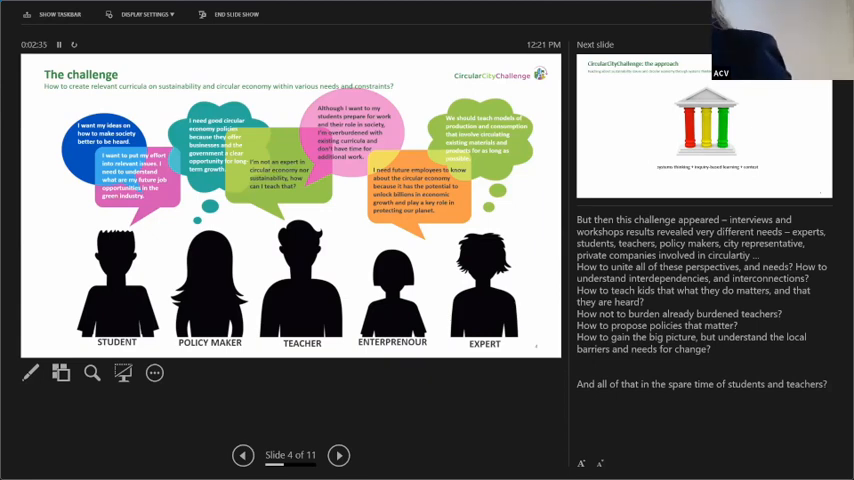
Step: Advance to slide 5 on systems thinking, inquiry-based learning and contest
{"action": "left_click", "coordinate": [338, 455]}
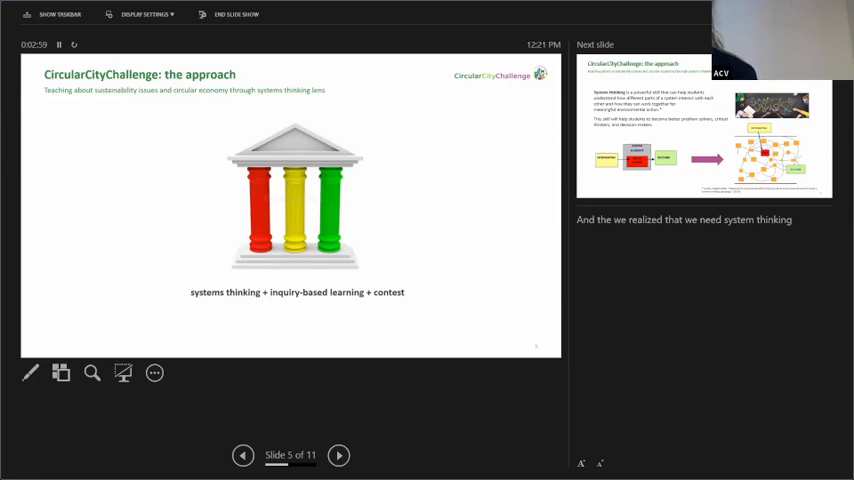
Step: Advance through the systems thinking slide to slide 7 on inquiry-based learning toolkits
{"action": "left_click", "coordinate": [339, 455]}
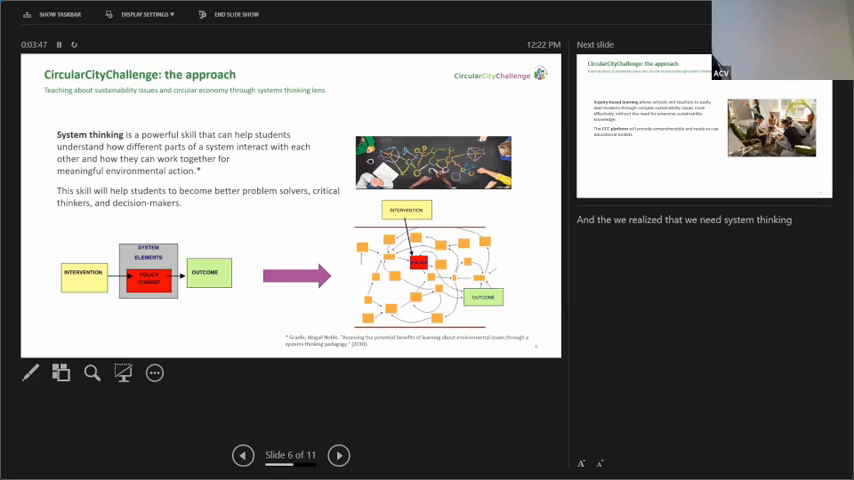
{"action": "mouse_move", "coordinate": [783, 456]}
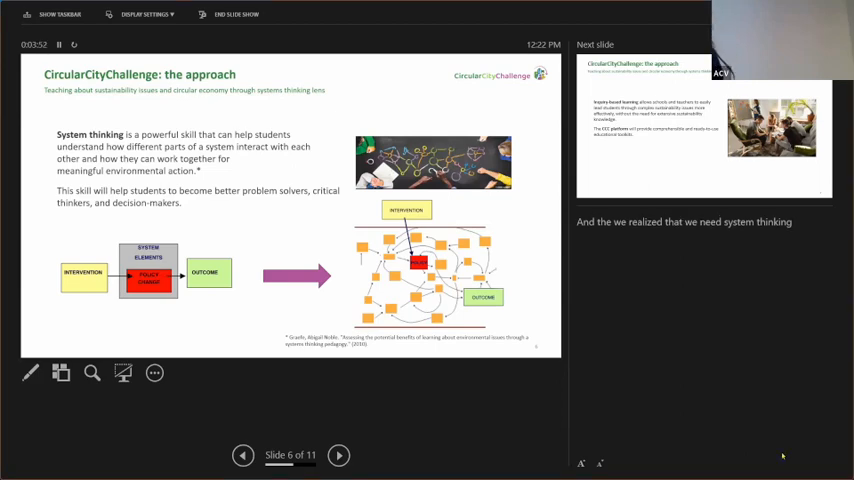
{"action": "left_click", "coordinate": [338, 455]}
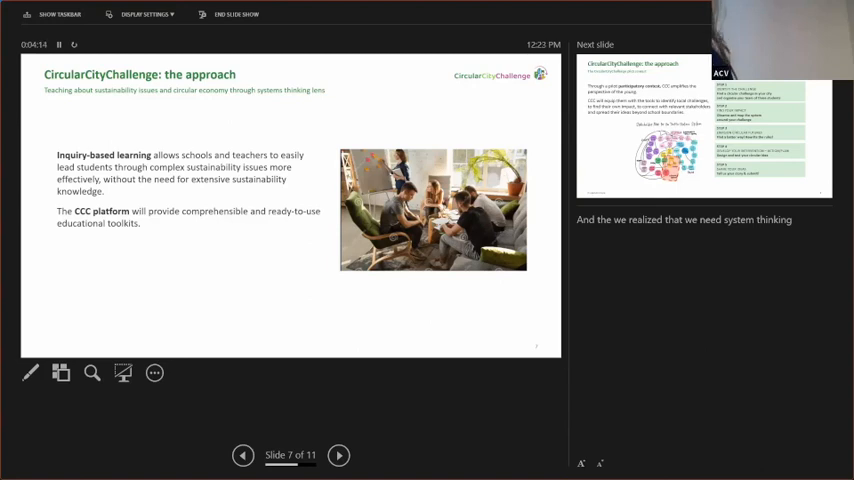
Step: Advance to slide 8 showing the pilot participatory contest's five steps
{"action": "left_click", "coordinate": [338, 455]}
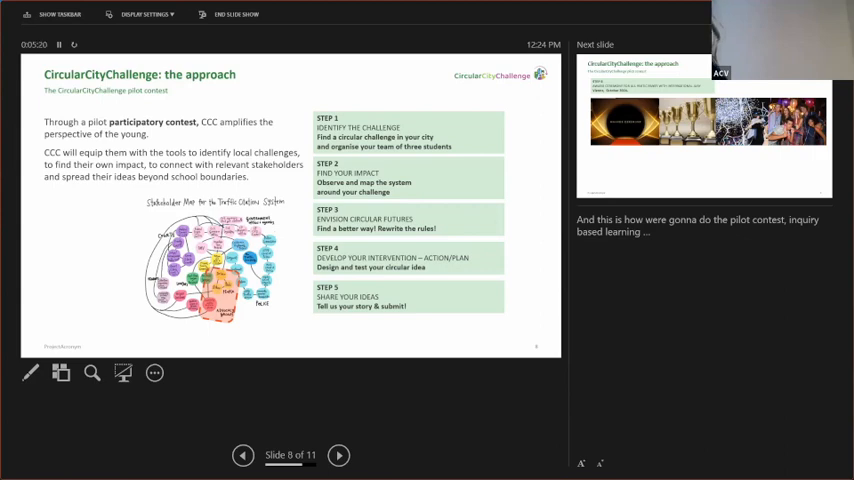
Step: Advance to slide 9 on the Vienna award ceremony in October 2024
{"action": "left_click", "coordinate": [338, 455]}
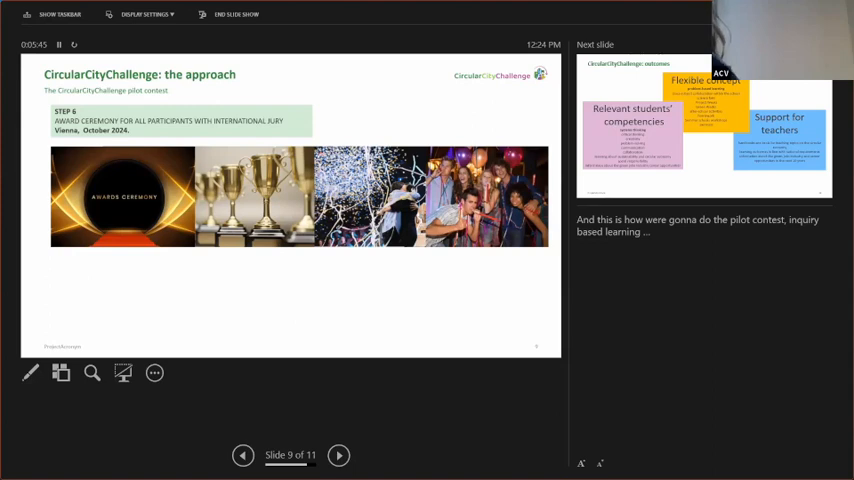
Step: Advance through the outcomes slide 10 to the final slide 11, 'Join us!'
{"action": "left_click", "coordinate": [338, 455]}
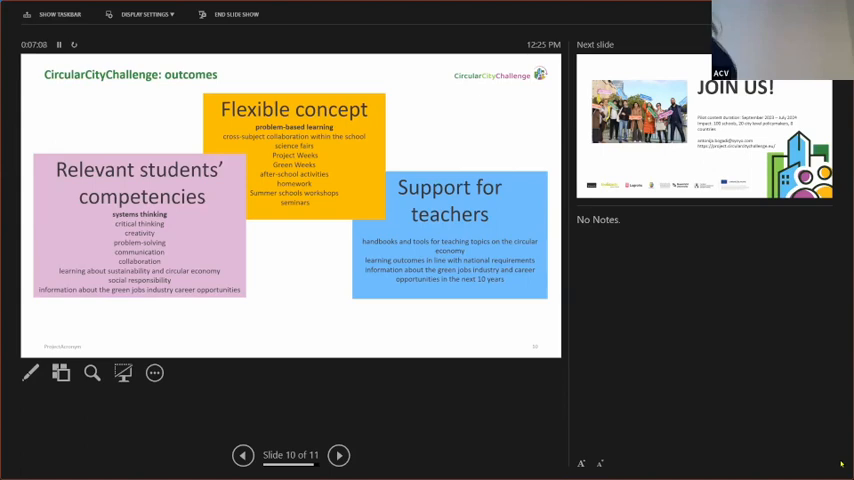
{"action": "left_click", "coordinate": [338, 455]}
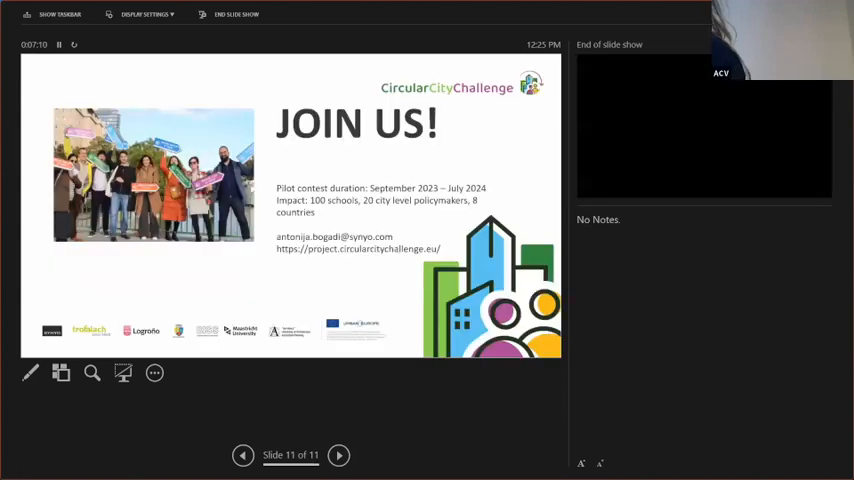